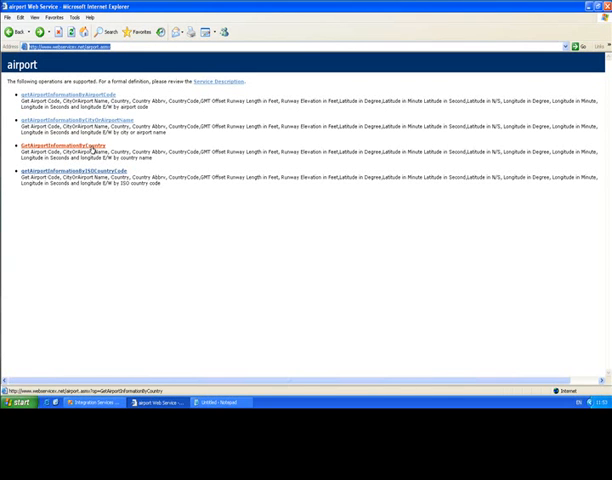
Step: Invoke GetAirportInformationByCountry with the country France to test the airport web service
{"action": "left_click", "coordinate": [54, 144]}
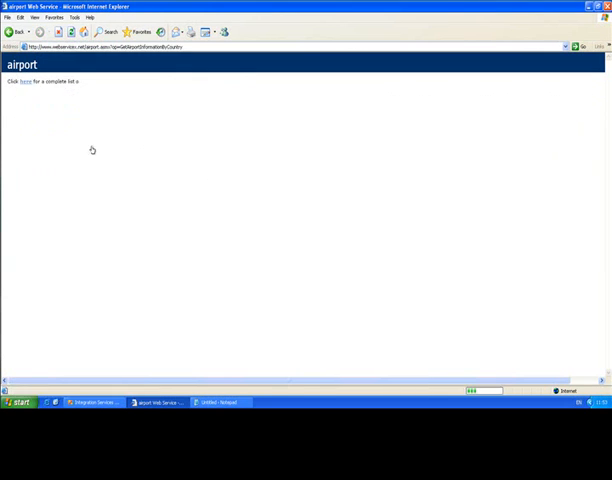
{"action": "left_click", "coordinate": [24, 80]}
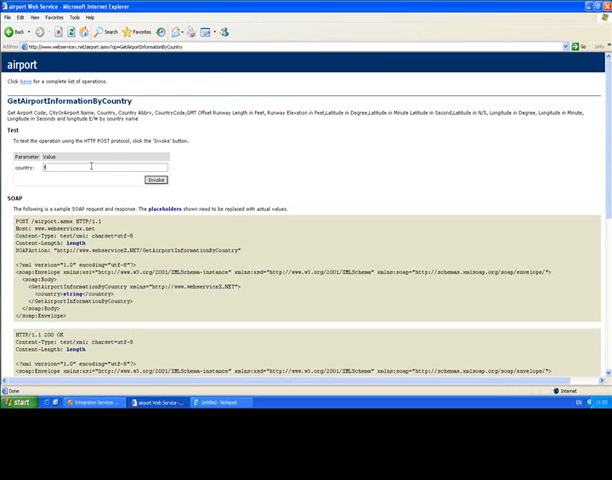
{"action": "type", "text": "rance"}
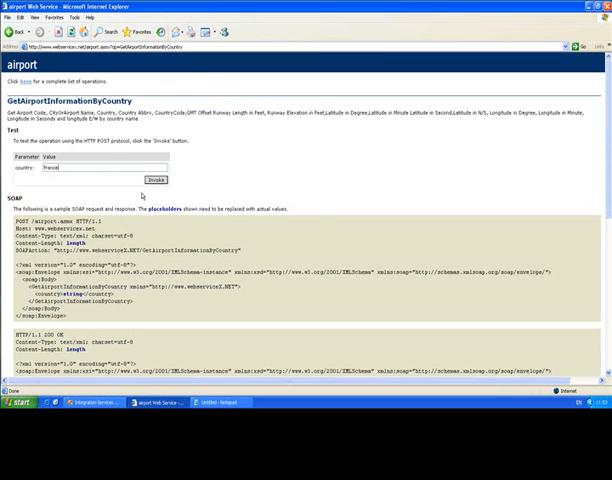
{"action": "left_click", "coordinate": [152, 180]}
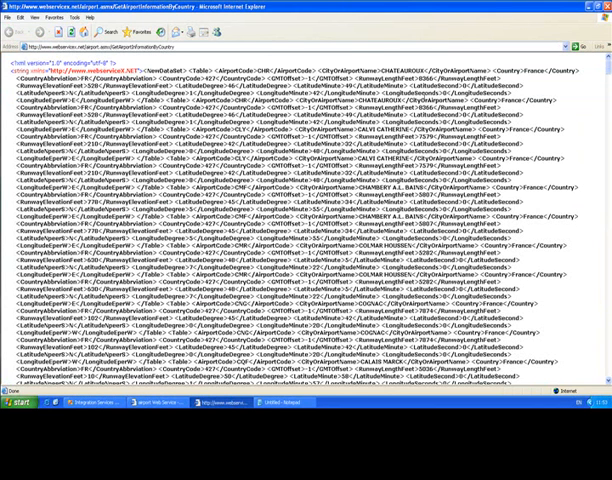
Step: Inspect a value in the returned airport XML and return to the operation page
{"action": "double_click", "coordinate": [344, 72]}
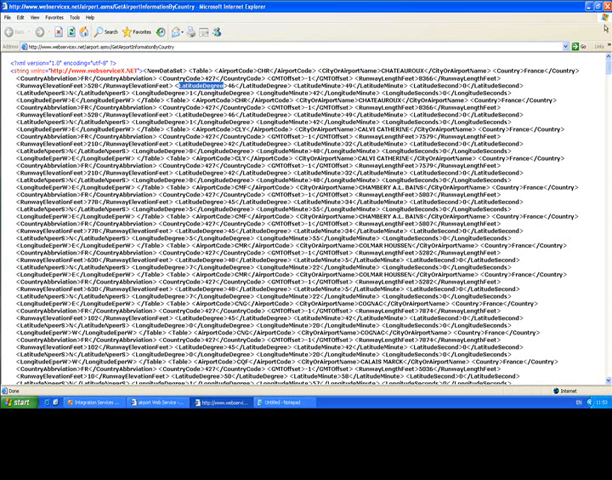
{"action": "left_click", "coordinate": [12, 32]}
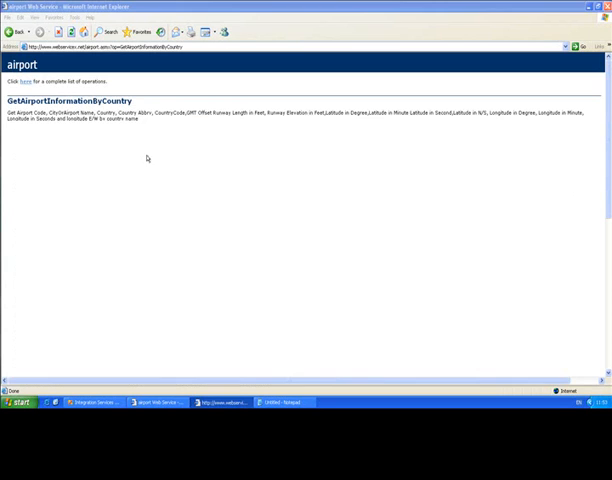
Step: Create a new SSIS package in the Integration Services project and bring it up for design
{"action": "left_click", "coordinate": [24, 80]}
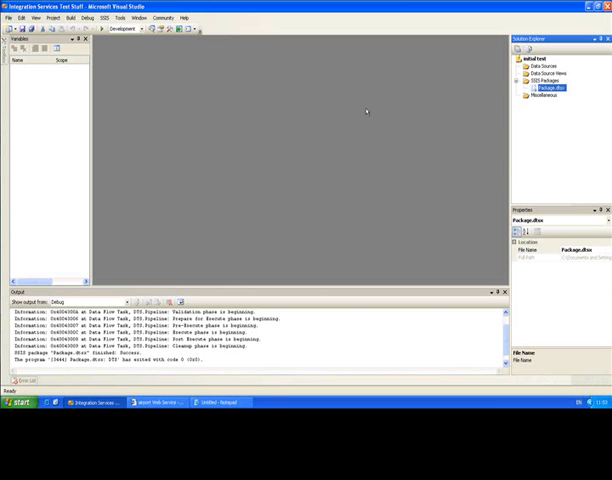
{"action": "mouse_move", "coordinate": [390, 130]}
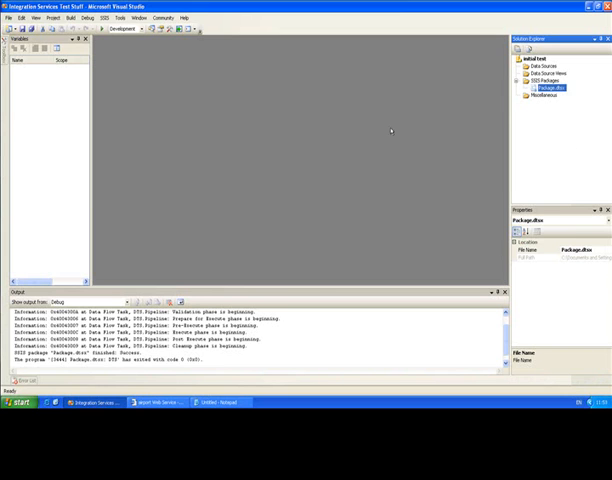
{"action": "right_click", "coordinate": [538, 80]}
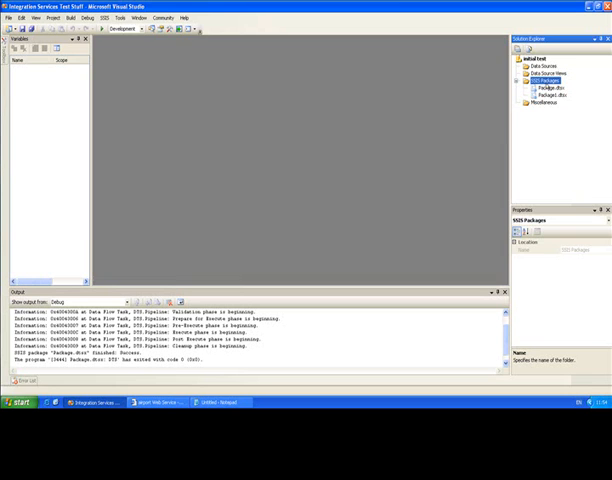
{"action": "double_click", "coordinate": [540, 92]}
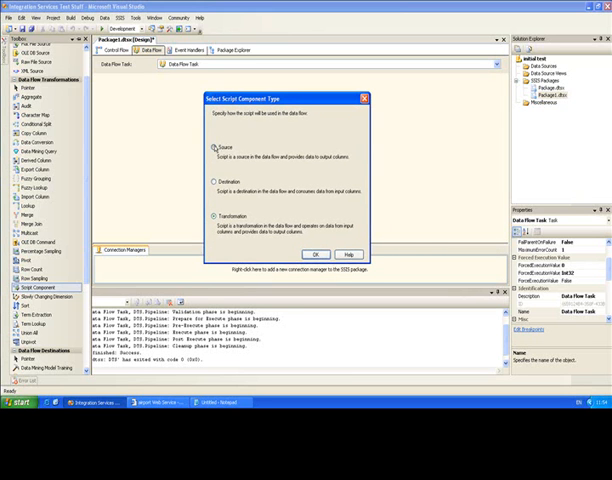
Step: Add the Script Component as a Source and set its ScriptLanguage in the editor
{"action": "left_click", "coordinate": [318, 252]}
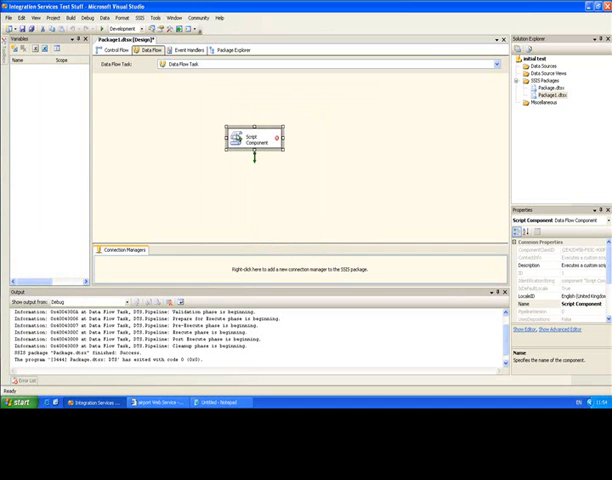
{"action": "double_click", "coordinate": [254, 140]}
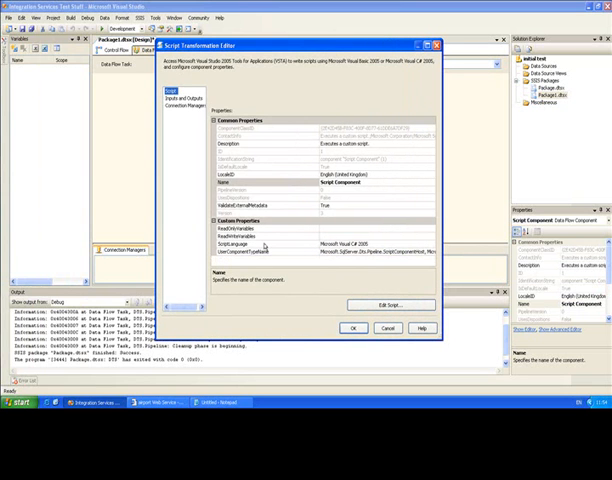
{"action": "left_click", "coordinate": [240, 244]}
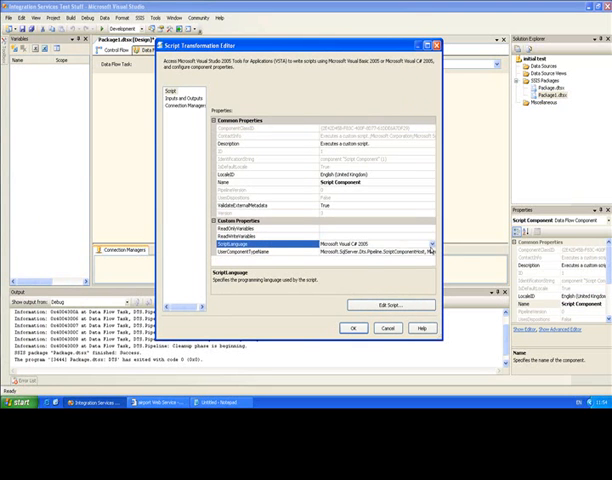
{"action": "left_click", "coordinate": [432, 244]}
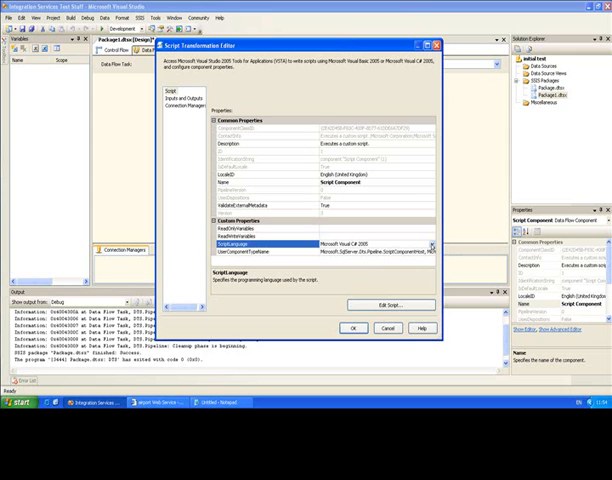
{"action": "mouse_move", "coordinate": [394, 284]}
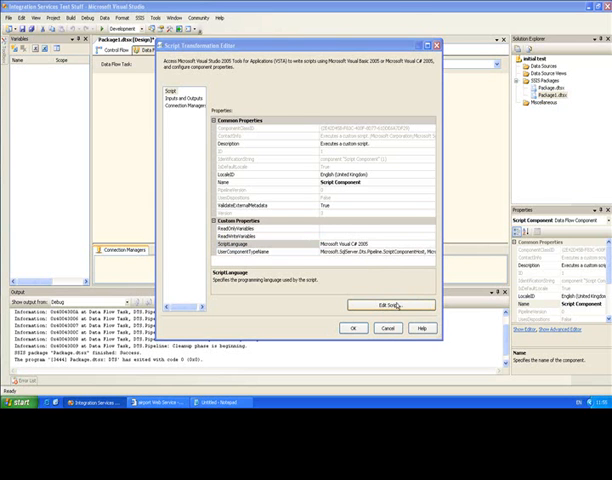
Step: Add a web reference to the airport web service URL in the component's script project
{"action": "left_click", "coordinate": [390, 304]}
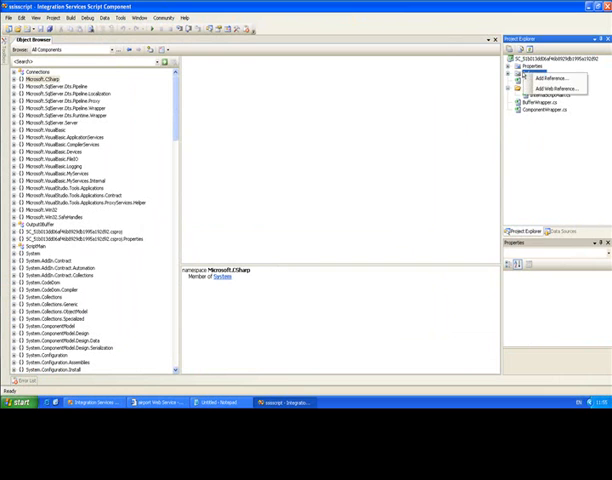
{"action": "mouse_move", "coordinate": [554, 90]}
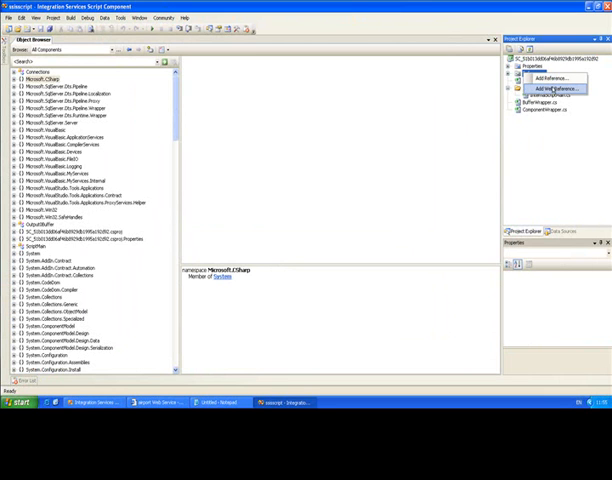
{"action": "left_click", "coordinate": [548, 88]}
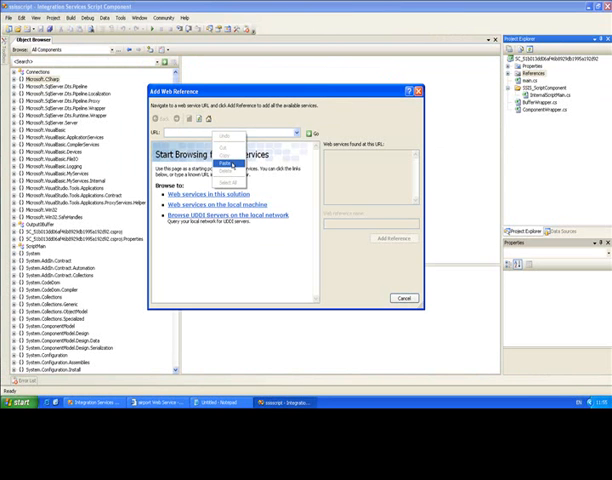
{"action": "left_click", "coordinate": [314, 132]}
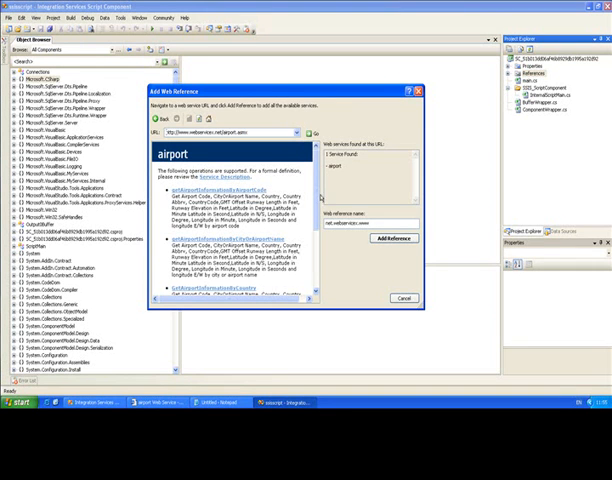
{"action": "left_click", "coordinate": [396, 236]}
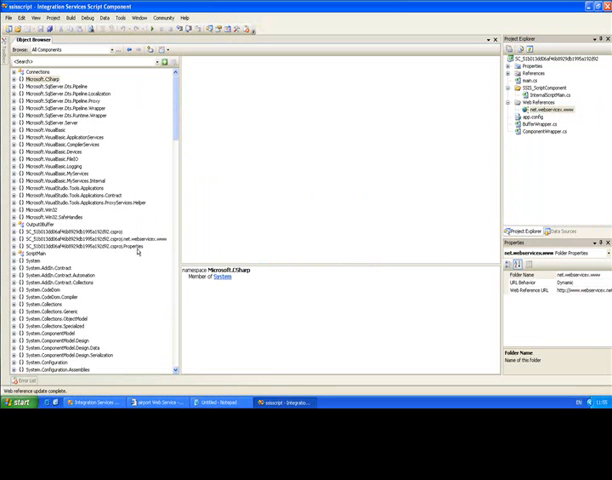
{"action": "left_click", "coordinate": [96, 246]}
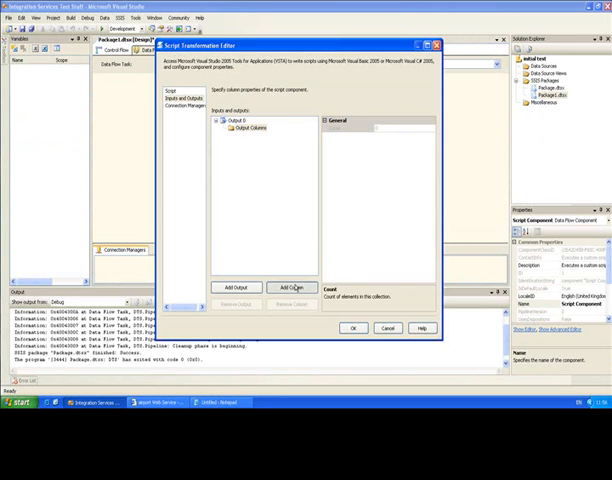
Step: Add the airport name output column and set its data type
{"action": "left_click", "coordinate": [292, 288]}
{"action": "type", "text": "AirportLongitude"}
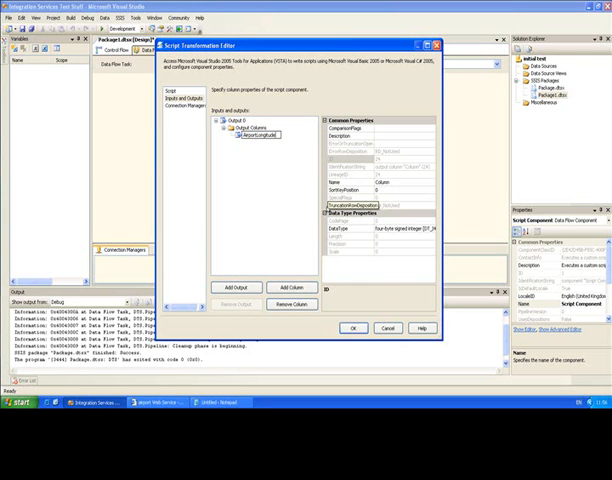
{"action": "left_click", "coordinate": [424, 232]}
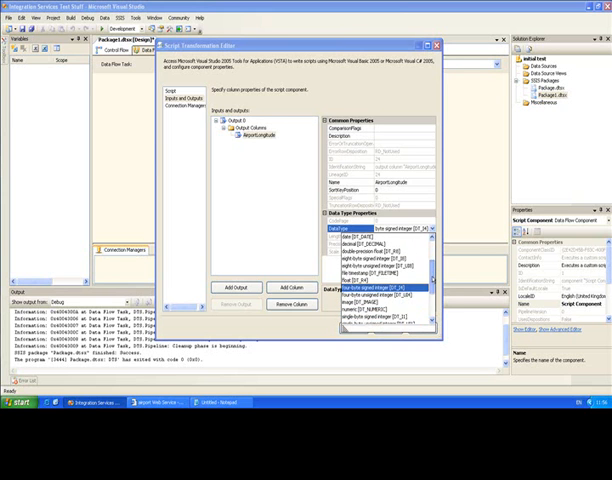
{"action": "scroll", "scroll_direction": "down", "scroll_amount": 3}
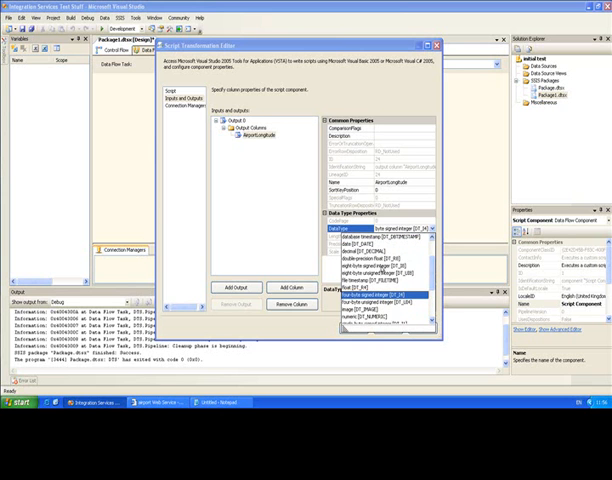
{"action": "left_click", "coordinate": [384, 298]}
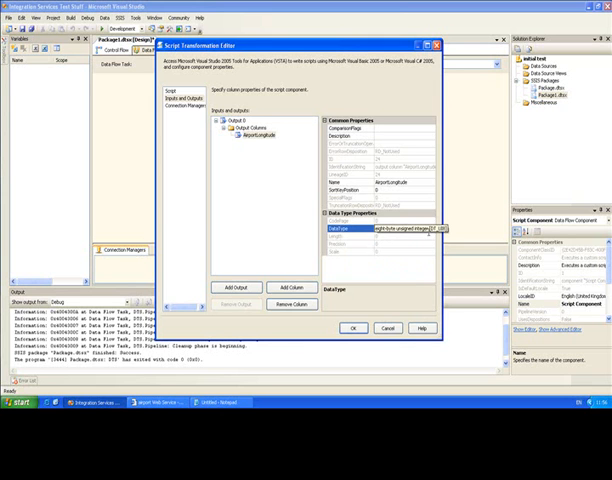
{"action": "left_click", "coordinate": [424, 232]}
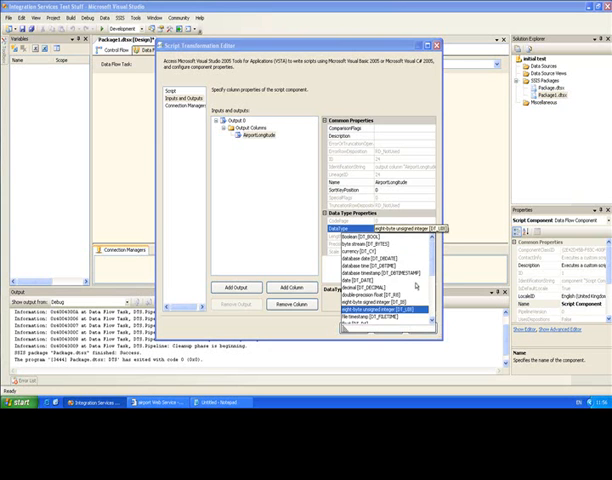
{"action": "left_click", "coordinate": [380, 304]}
{"action": "type", "text": "AirportLatitude"}
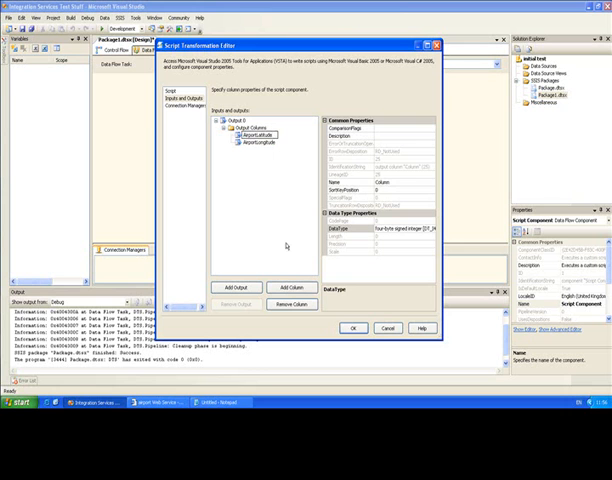
Step: Add the latitude and longitude output columns with their data types and return to the Script page
{"action": "left_click", "coordinate": [256, 134]}
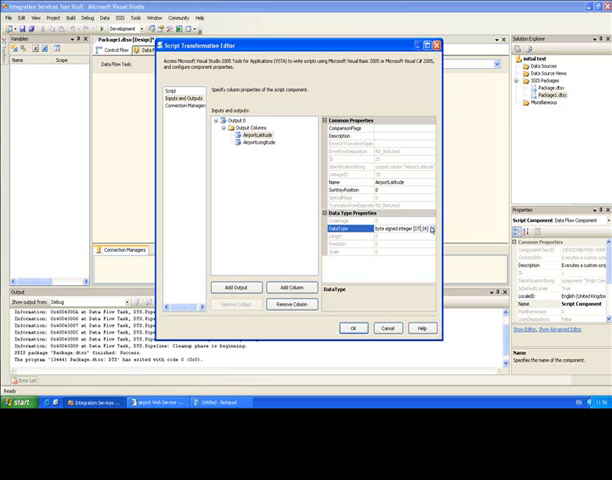
{"action": "left_click", "coordinate": [430, 232]}
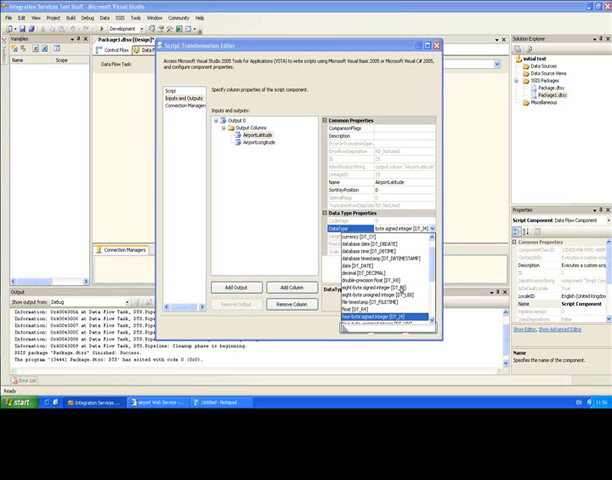
{"action": "left_click", "coordinate": [384, 312]}
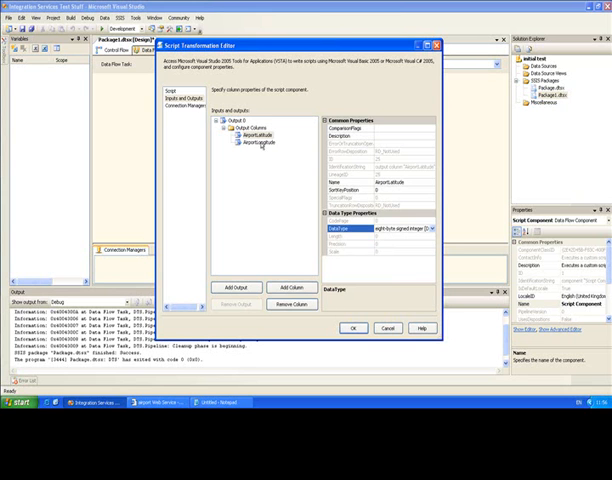
{"action": "left_click", "coordinate": [292, 288]}
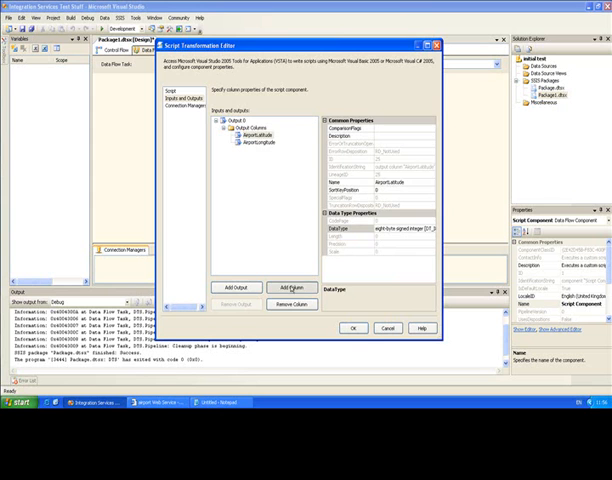
{"action": "left_click", "coordinate": [292, 288]}
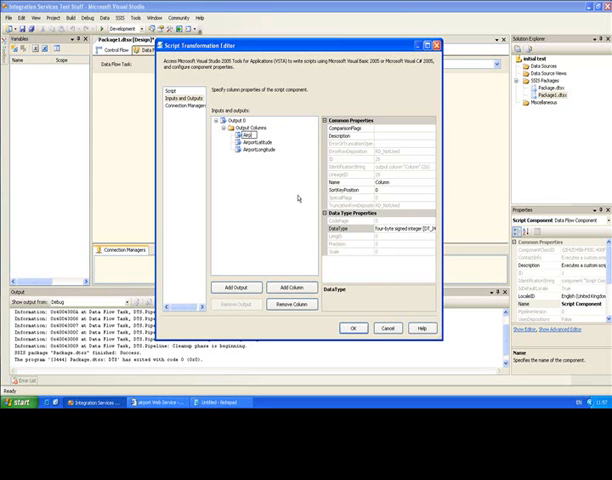
{"action": "left_click", "coordinate": [248, 132]}
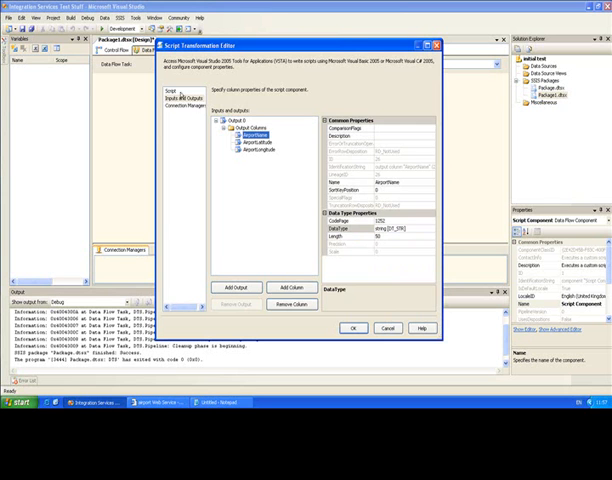
{"action": "left_click", "coordinate": [166, 94]}
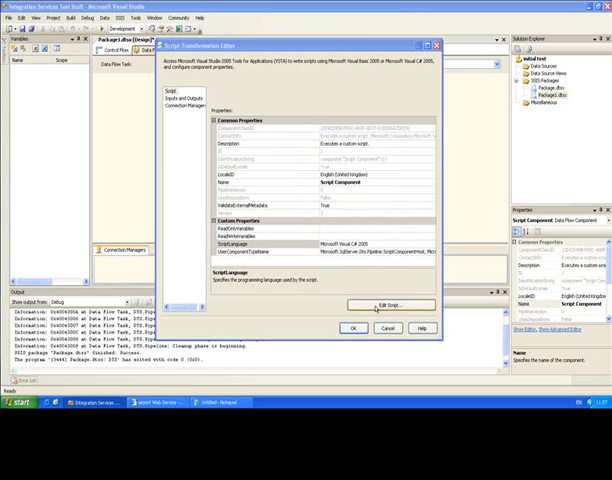
Step: Open ScriptMain and remove the placeholder comments inside CreateNewOutputRows
{"action": "left_click", "coordinate": [388, 304]}
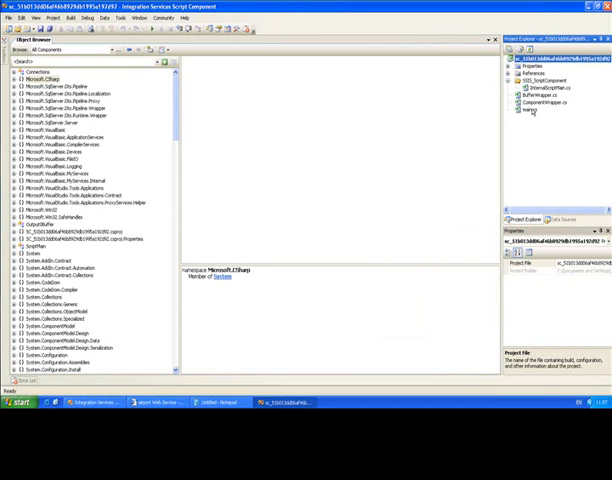
{"action": "double_click", "coordinate": [536, 104]}
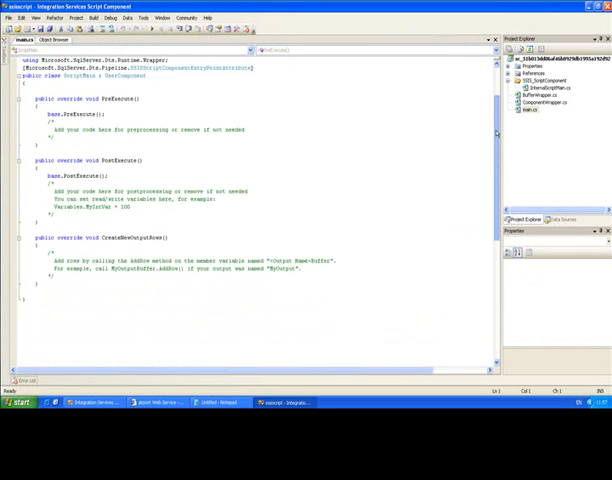
{"action": "scroll", "scroll_direction": "up", "scroll_amount": 3}
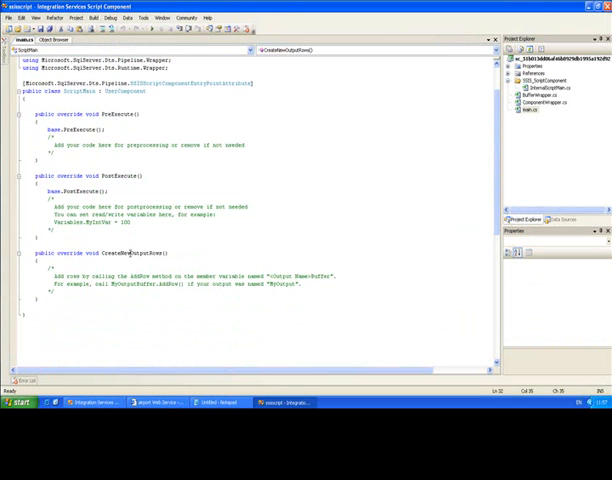
{"action": "double_click", "coordinate": [136, 252]}
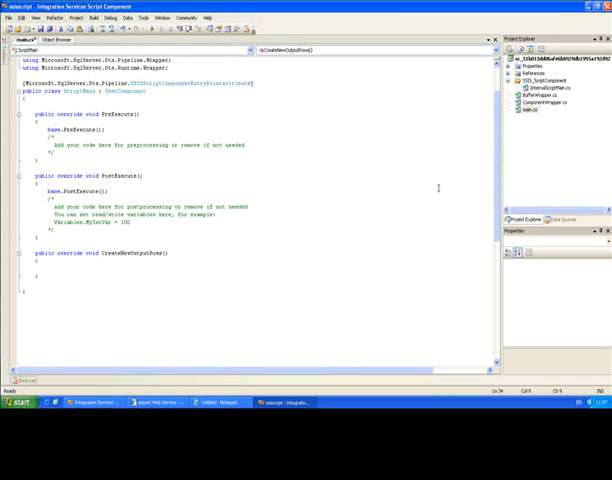
{"action": "scroll", "scroll_direction": "up", "scroll_amount": 3}
{"action": "type", "text": "using"}
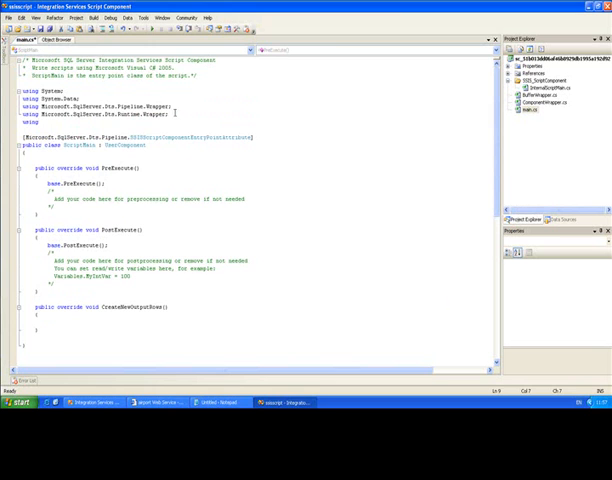
Step: Add the airport.asmx web reference so the script can import its namespace
{"action": "left_click", "coordinate": [64, 40]}
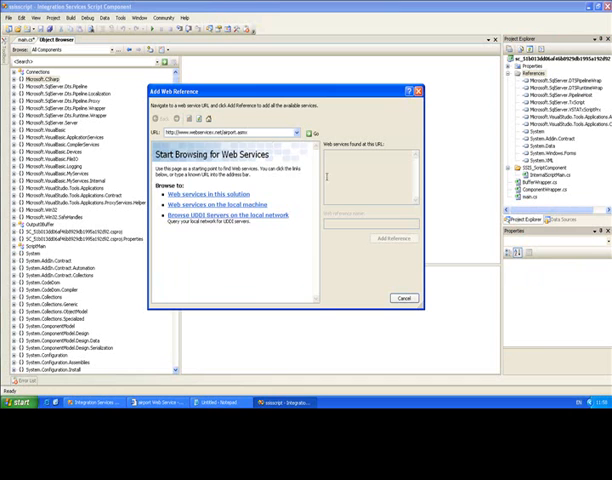
{"action": "left_click", "coordinate": [312, 132]}
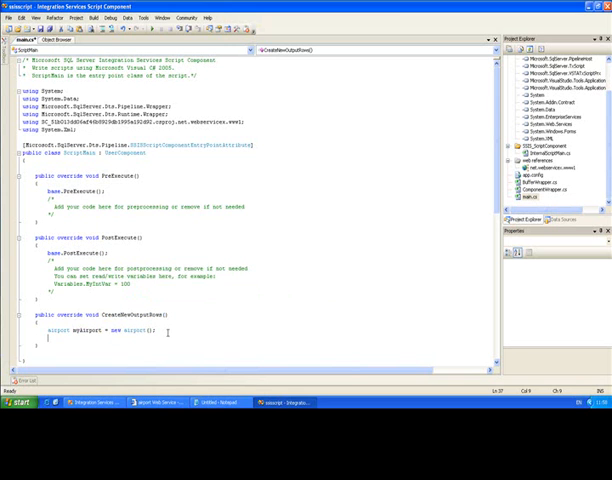
Step: Write string response = airportX.GetAirportInformationByCountry("France")
{"action": "type", "text": "string"}
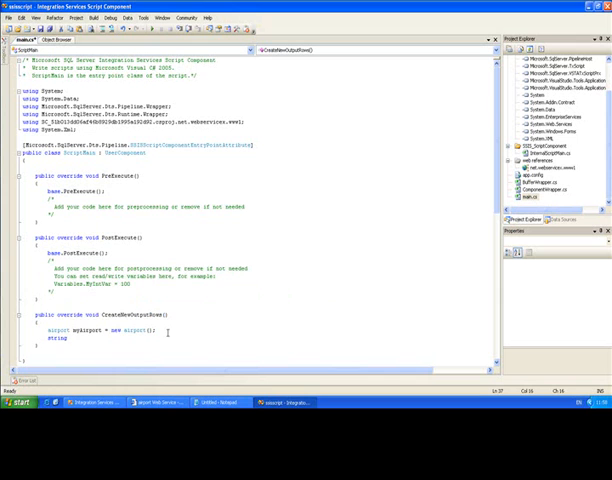
{"action": "type", "text": "response = myAirport."}
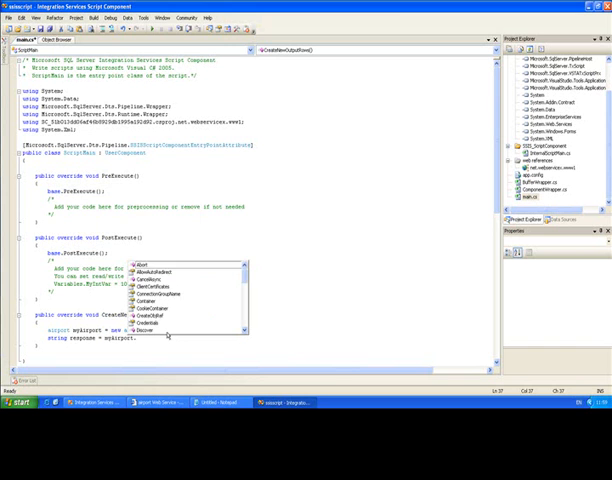
{"action": "mouse_move", "coordinate": [180, 324]}
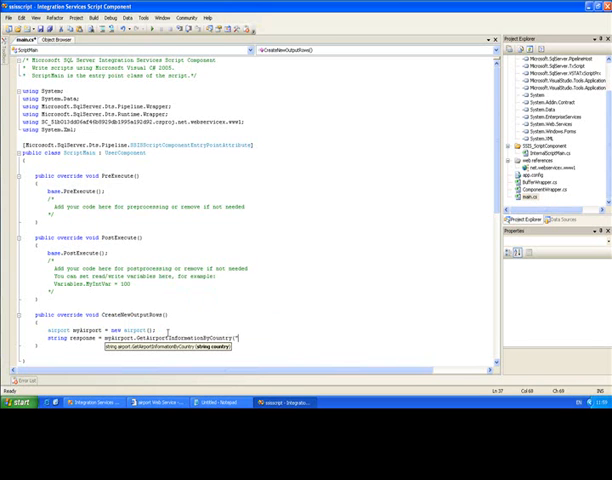
{"action": "type", "text": "france\");"}
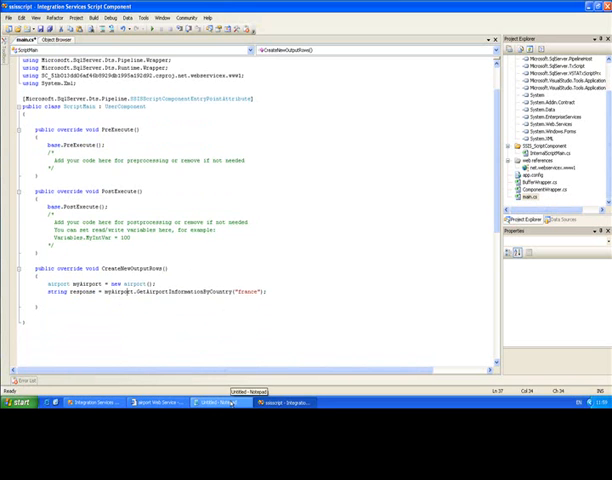
Step: Paste the XmlDocument parsing loop filling AirportName, Latitude, Longitude rows and review it
{"action": "left_click", "coordinate": [206, 402]}
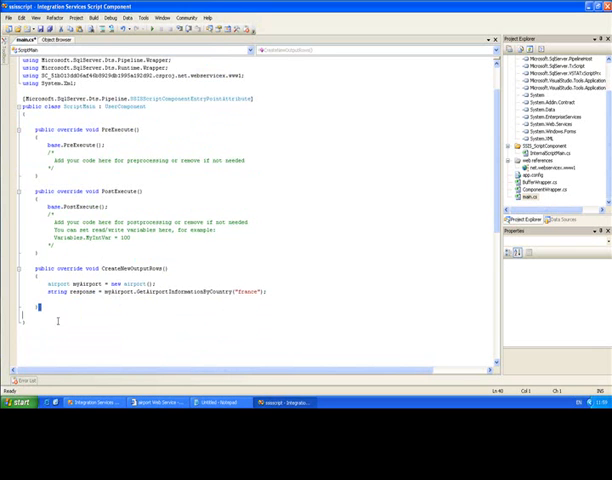
{"action": "scroll", "scroll_direction": "down", "scroll_amount": 3}
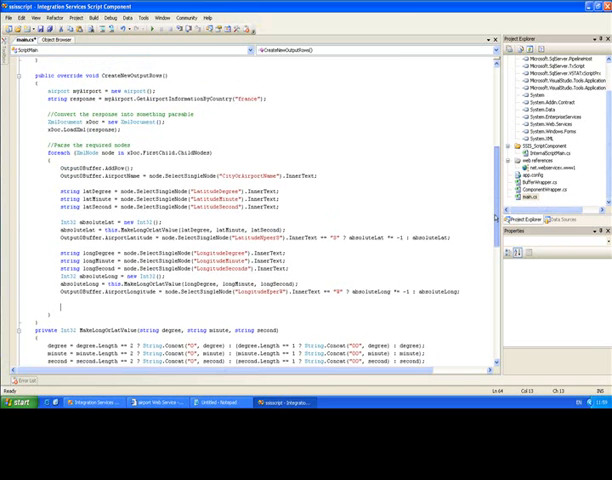
{"action": "scroll", "scroll_direction": "up", "scroll_amount": 3}
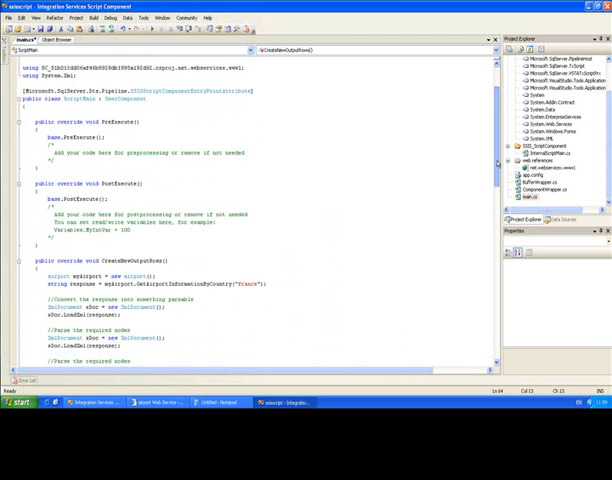
{"action": "scroll", "scroll_direction": "down", "scroll_amount": 3}
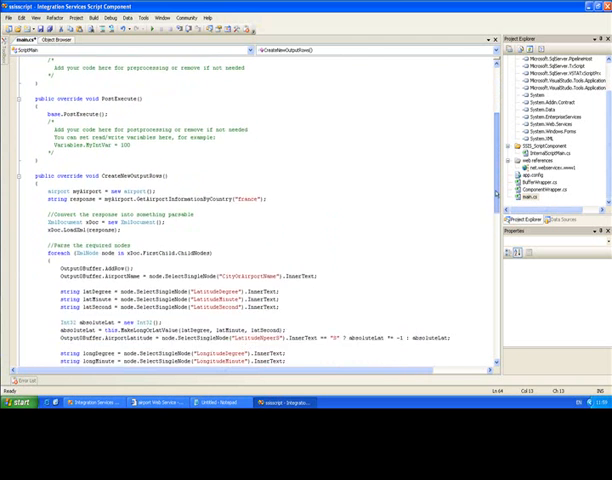
{"action": "scroll", "scroll_direction": "down", "scroll_amount": 3}
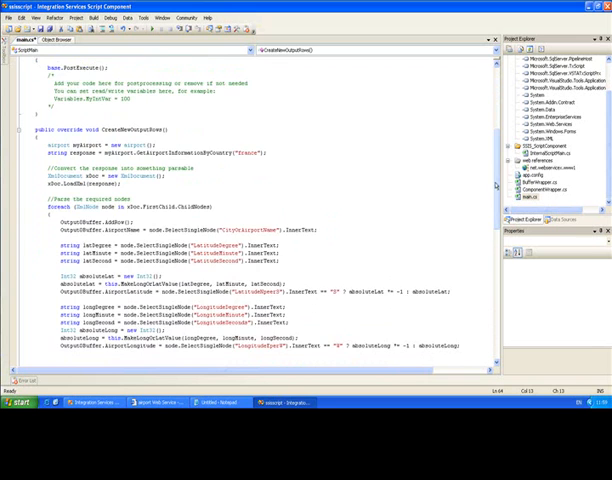
{"action": "scroll", "scroll_direction": "down", "scroll_amount": 3}
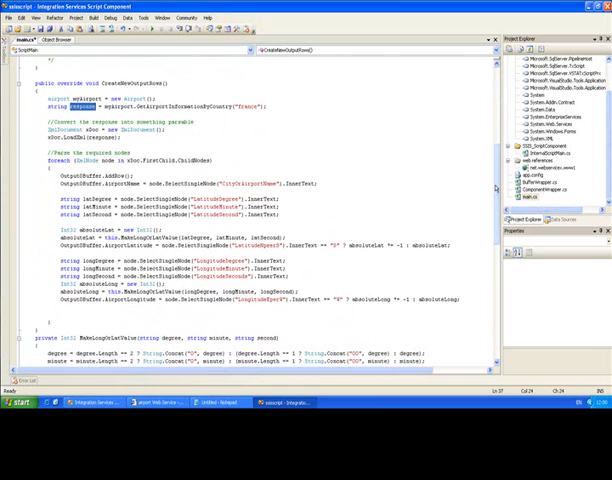
{"action": "scroll", "scroll_direction": "up", "scroll_amount": 3}
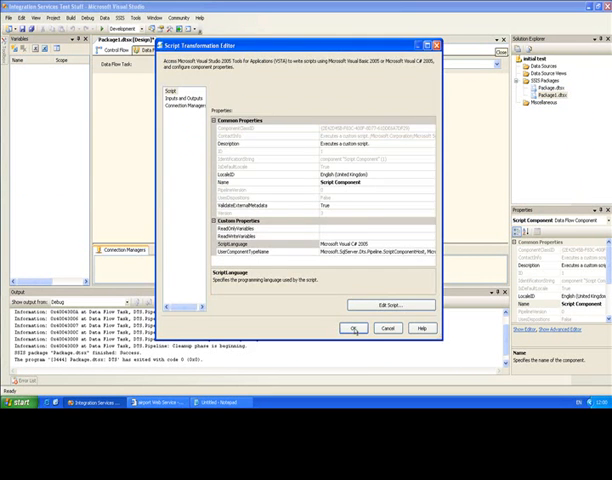
Step: Close the Script Transformation Editor and connect the Script Component's output to Row Count
{"action": "left_click", "coordinate": [354, 328]}
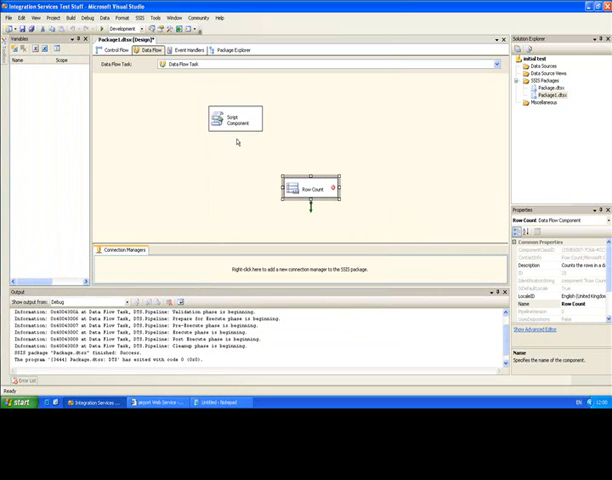
{"action": "left_click", "coordinate": [236, 118]}
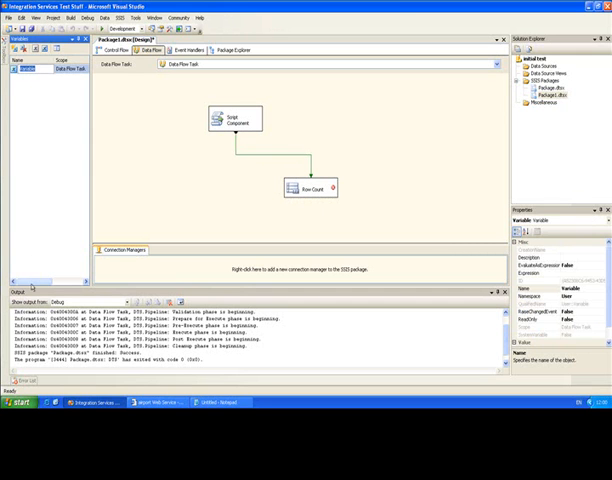
{"action": "left_click", "coordinate": [312, 188]}
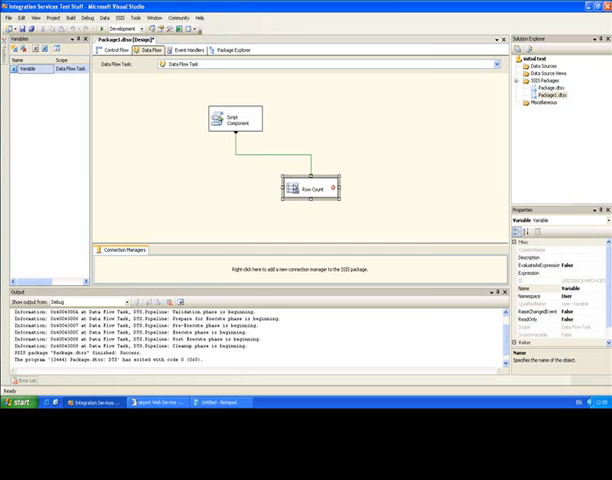
Step: Set the Row Count's VariableName to the new package variable
{"action": "double_click", "coordinate": [312, 188]}
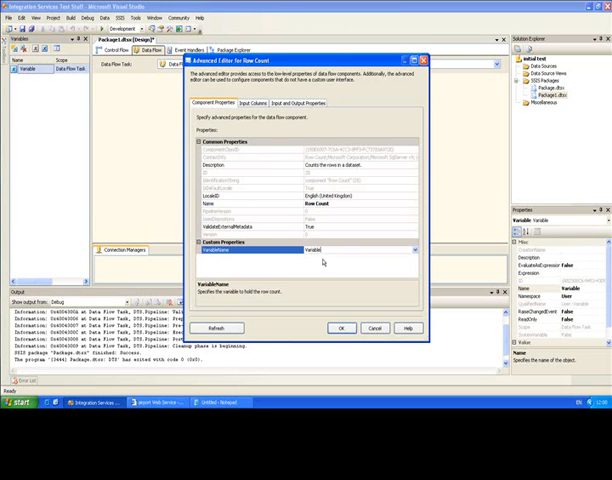
{"action": "left_click", "coordinate": [342, 328]}
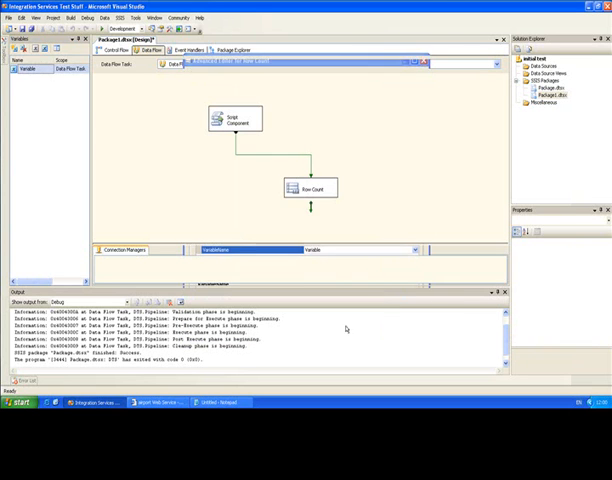
{"action": "left_click", "coordinate": [312, 188]}
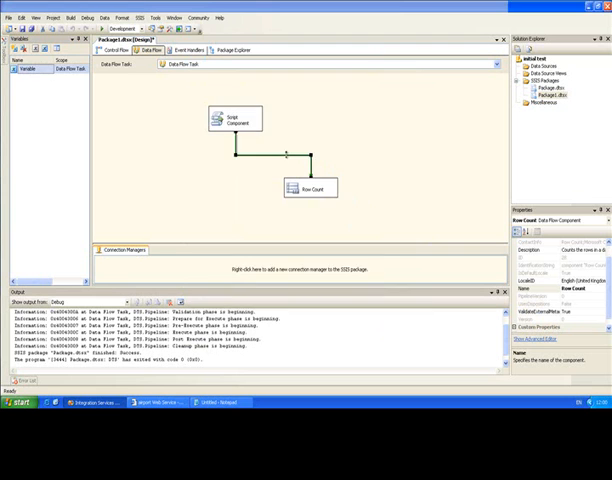
Step: Attach a Grid data viewer to the path from the Script Component into Row Count
{"action": "double_click", "coordinate": [270, 156]}
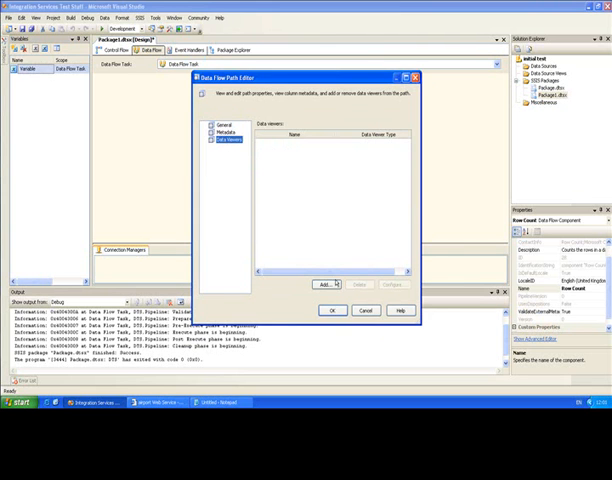
{"action": "left_click", "coordinate": [320, 284]}
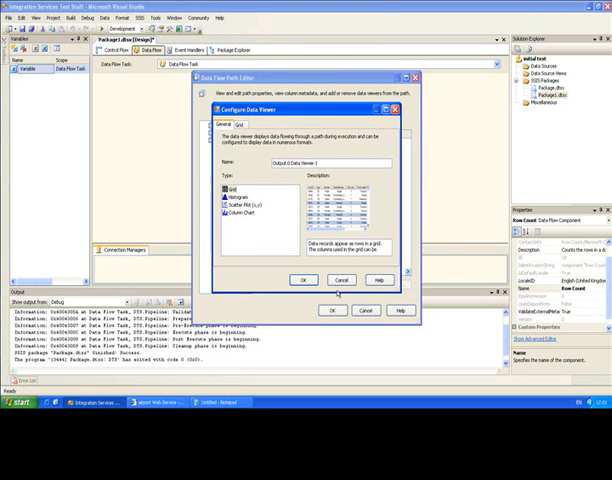
{"action": "left_click", "coordinate": [304, 280]}
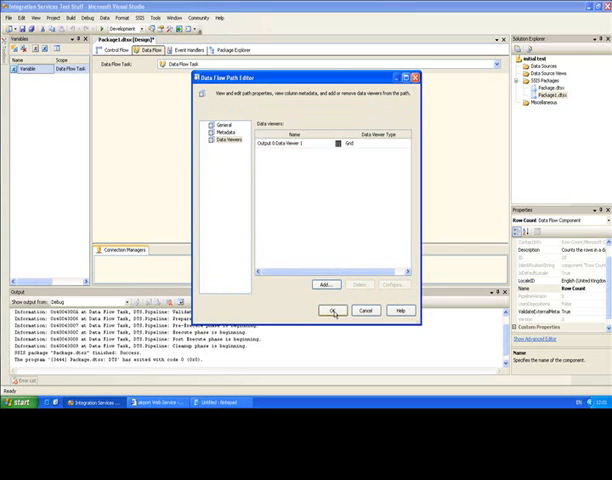
{"action": "left_click", "coordinate": [332, 310]}
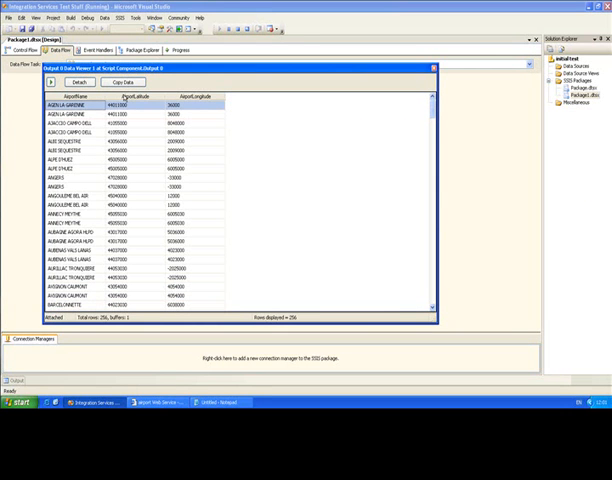
Step: Scroll the data viewer grid to review further French airport names with latitudes and longitudes
{"action": "scroll", "scroll_direction": "down", "scroll_amount": 3}
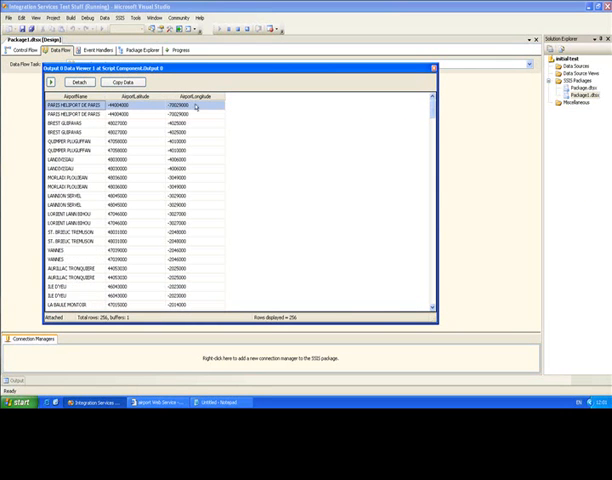